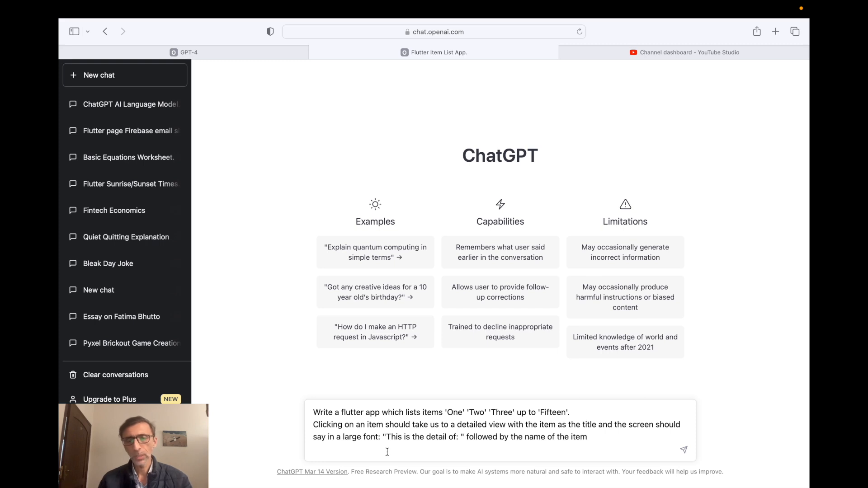
mouse_move(676, 453)
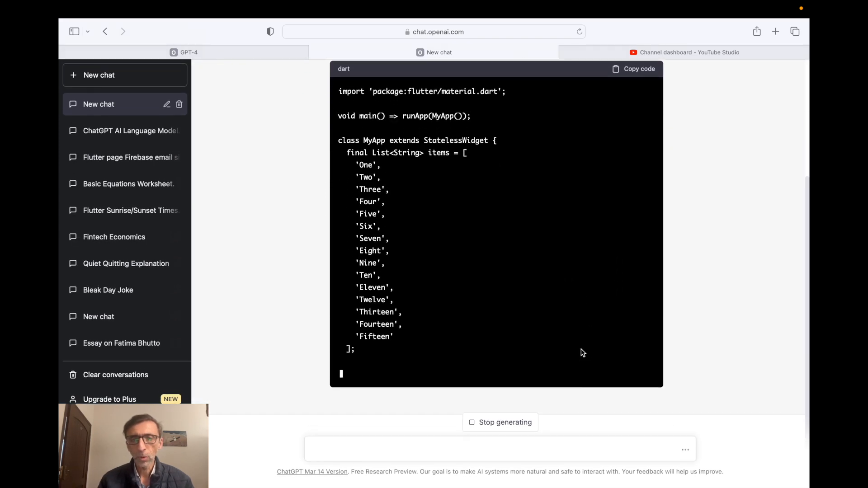
Step: Scroll through ChatGPT's generated Dart code for the One–Fifteen list app
scroll("down", 3)
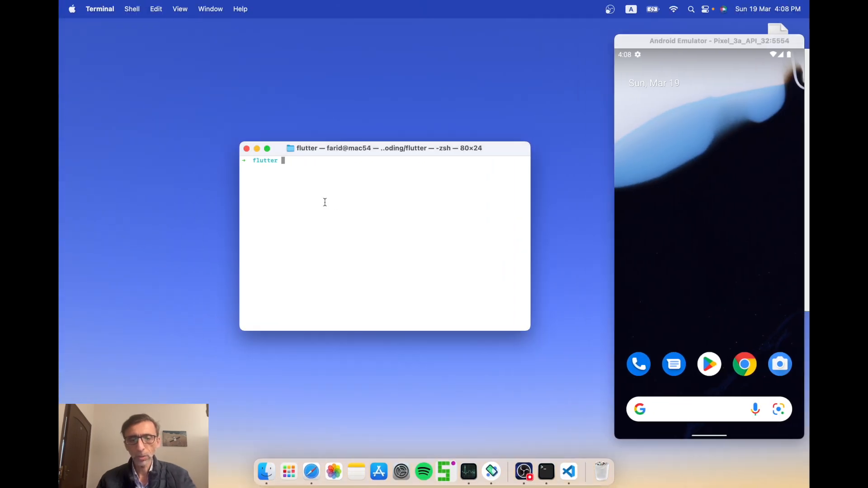
Step: Run cd flutter then flutter create gpt to scaffold the new project
type("cd flutter")
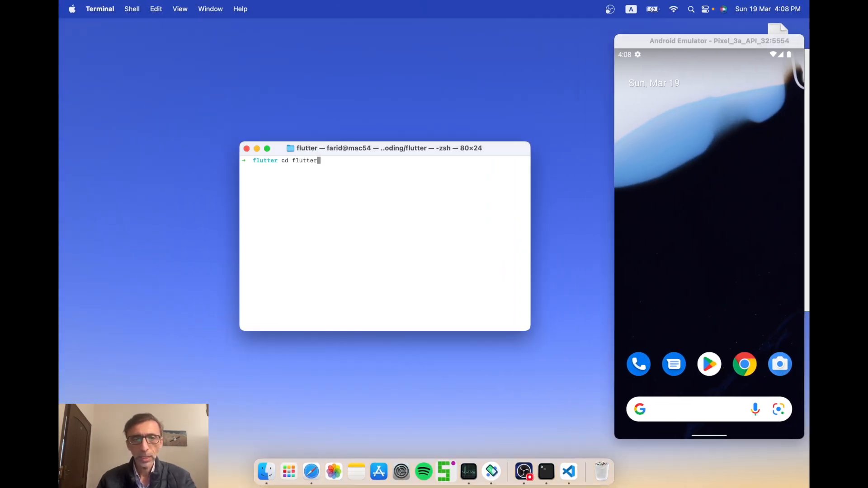
type("flutter create gpt2")
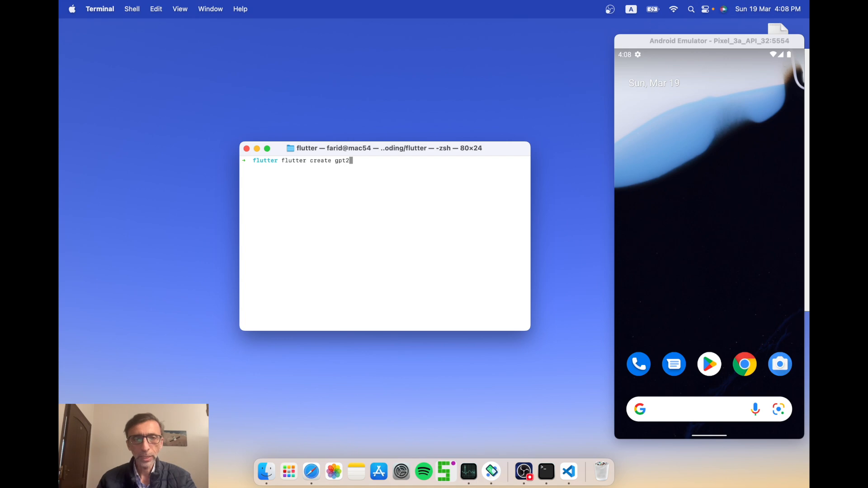
key("Backspace")
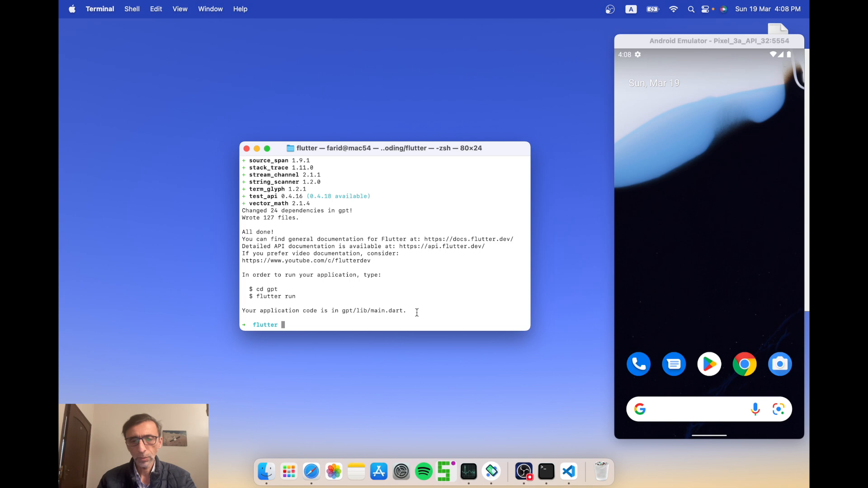
mouse_move(567, 463)
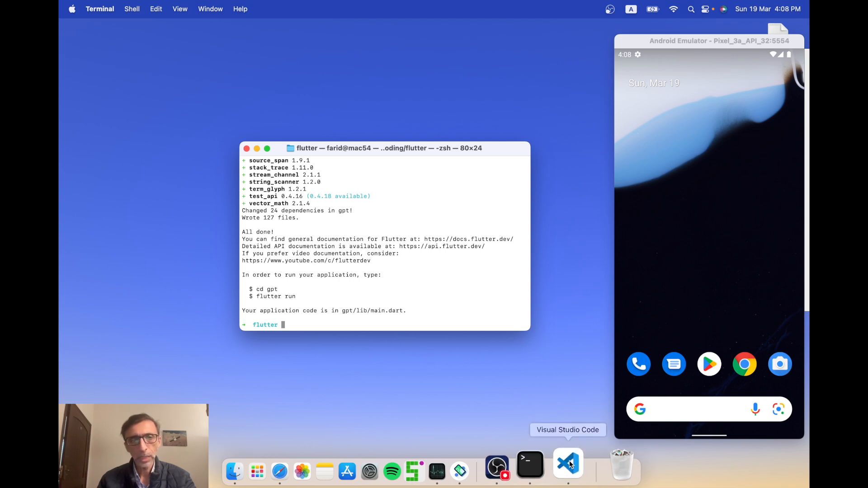
Step: Open the gpt project folder in Visual Studio Code via File > Open Folder
left_click(568, 464)
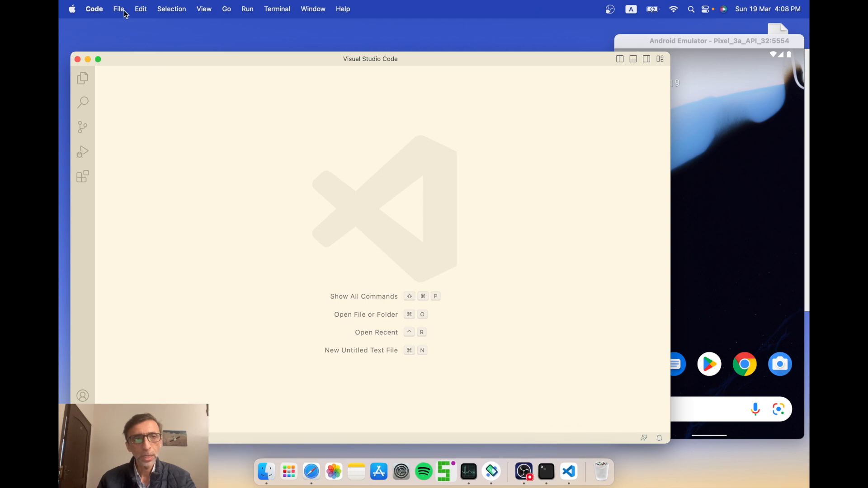
left_click(119, 9)
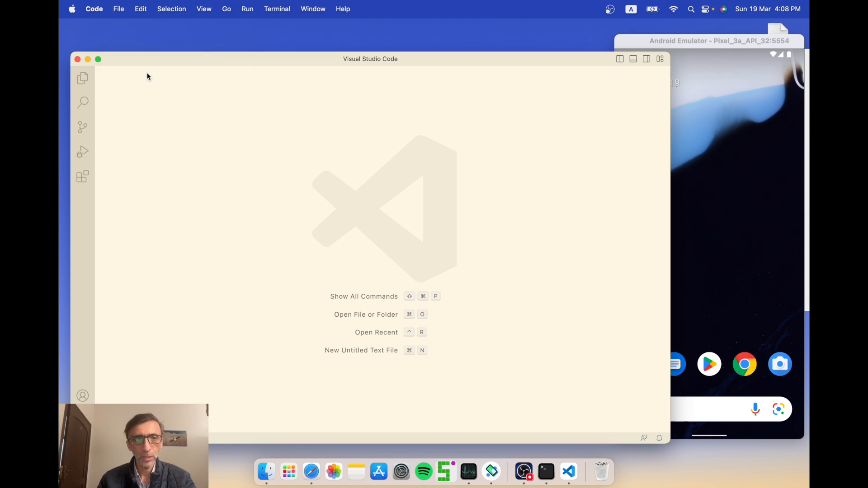
left_click(365, 315)
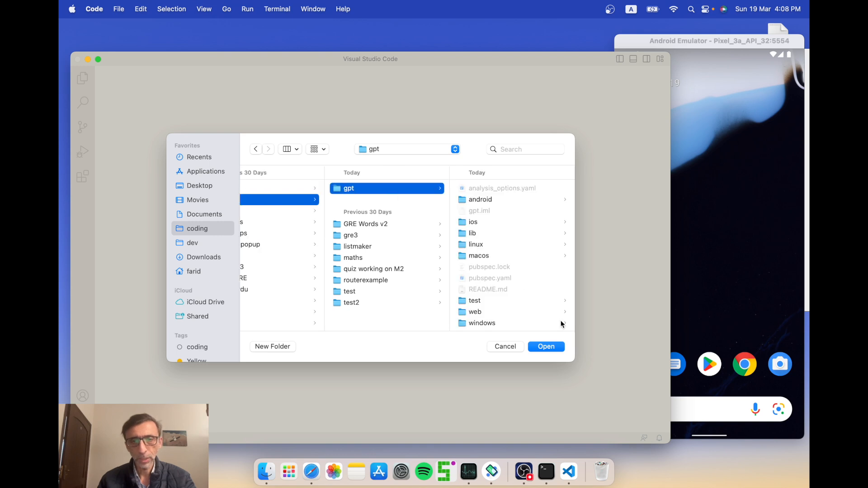
left_click(545, 346)
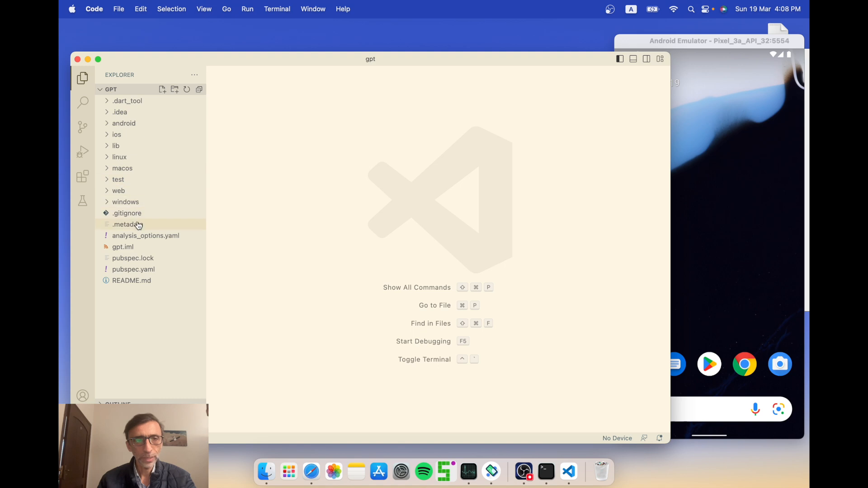
Step: Open lib/main.dart and clear out its starter code
left_click(115, 146)
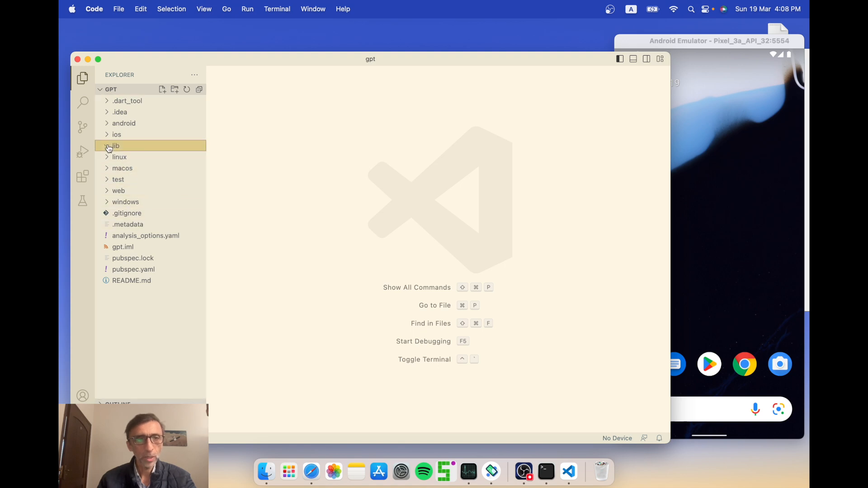
left_click(131, 157)
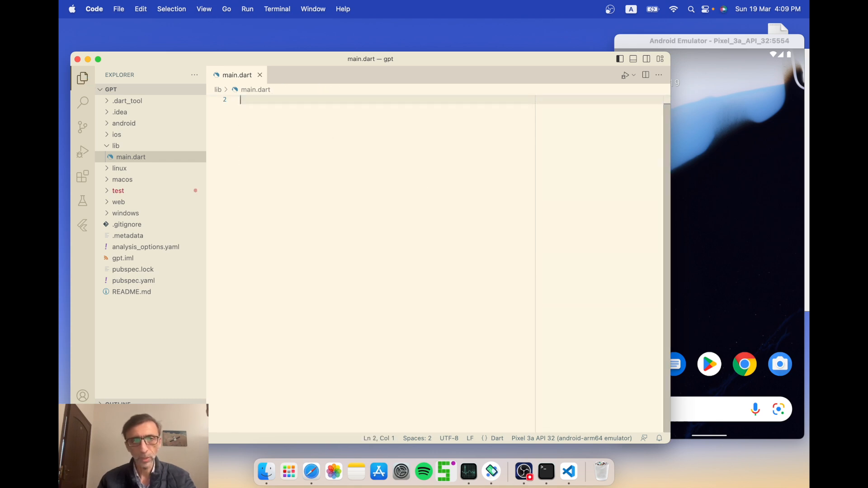
mouse_move(381, 349)
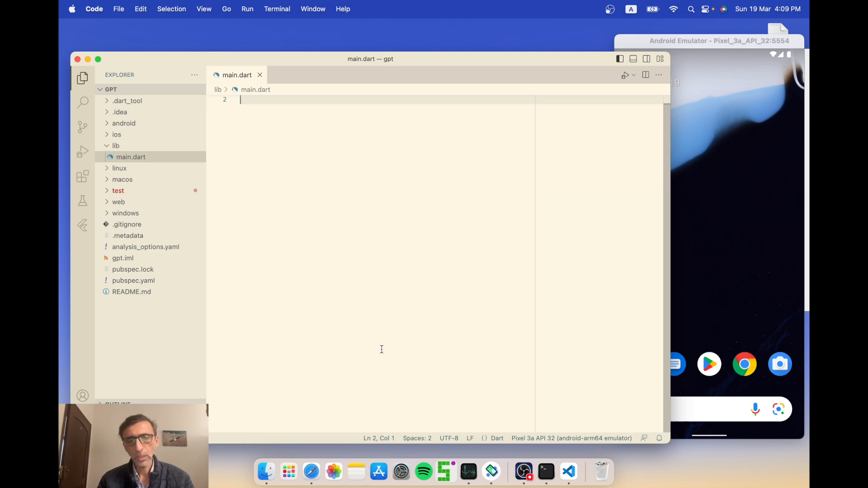
mouse_move(311, 471)
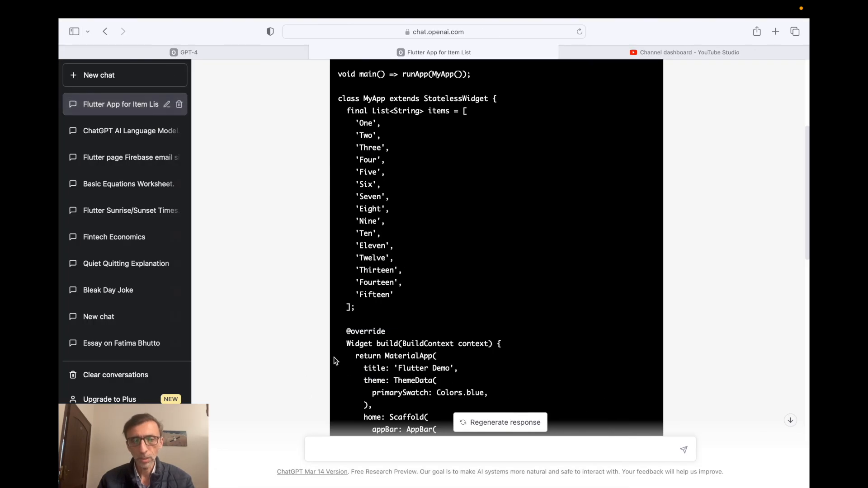
Step: Review the generated list and detail screen code and copy the Dart block
scroll("down", 3)
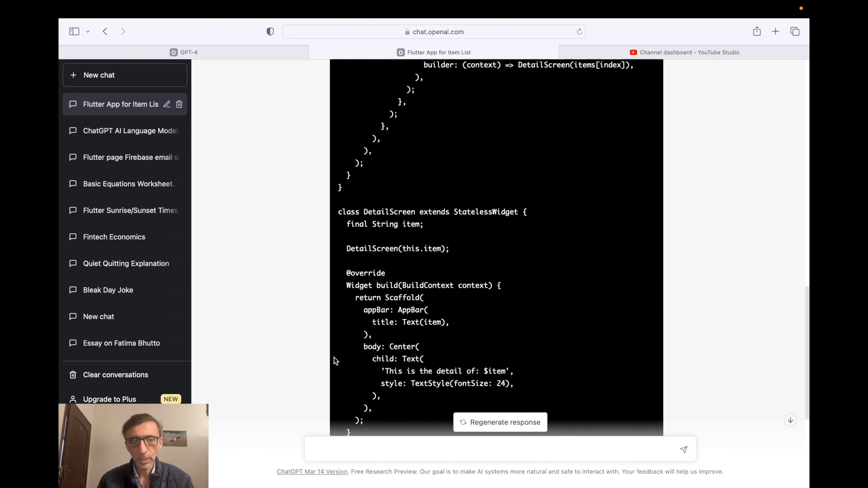
scroll("down", 3)
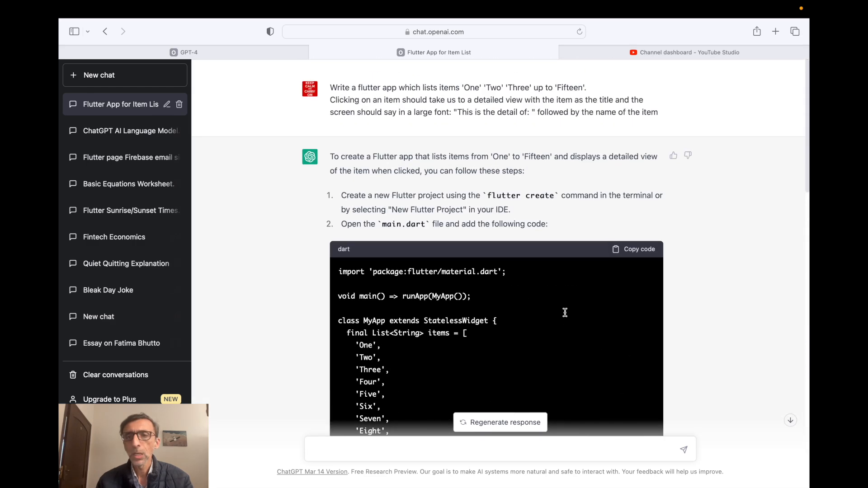
left_click(633, 249)
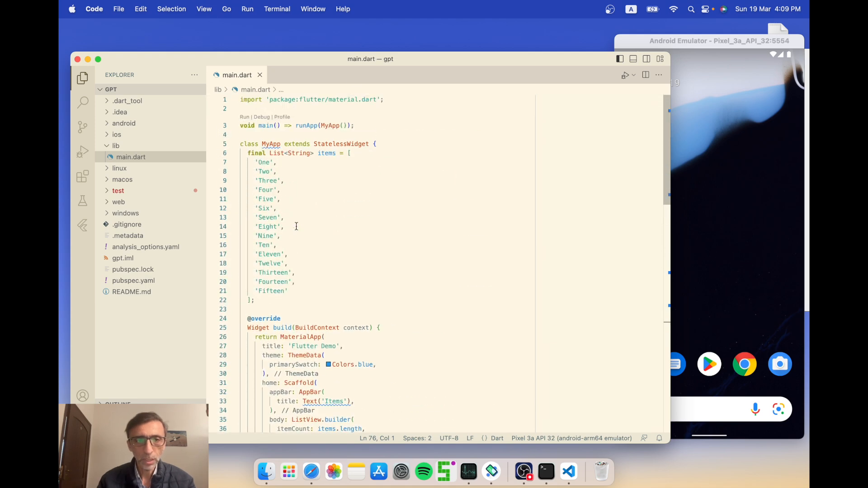
Step: Paste the One–Fifteen list app code into main.dart and save
scroll("down", 3)
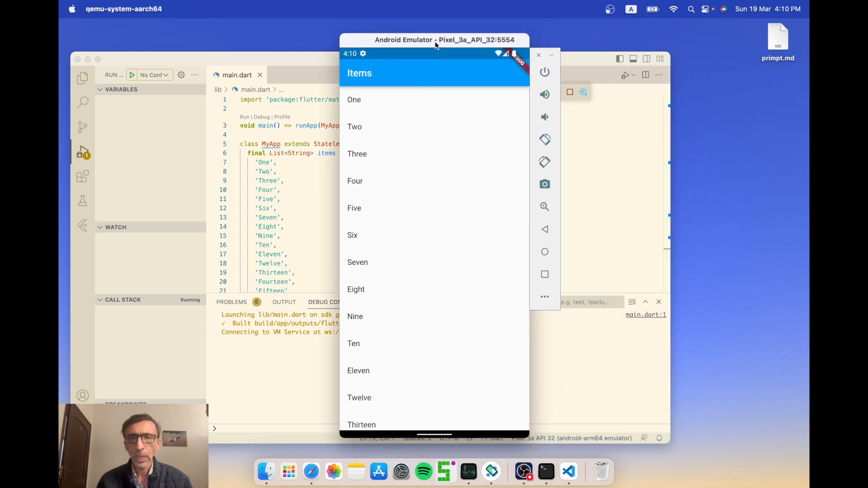
mouse_move(376, 121)
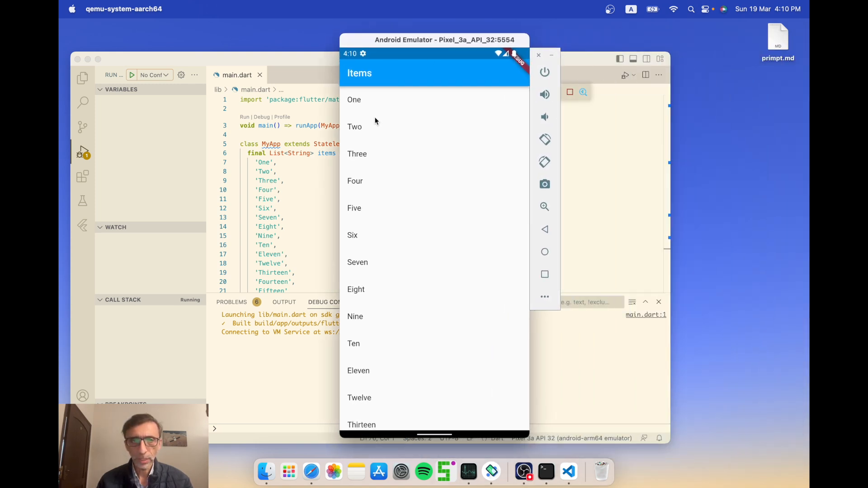
mouse_move(379, 385)
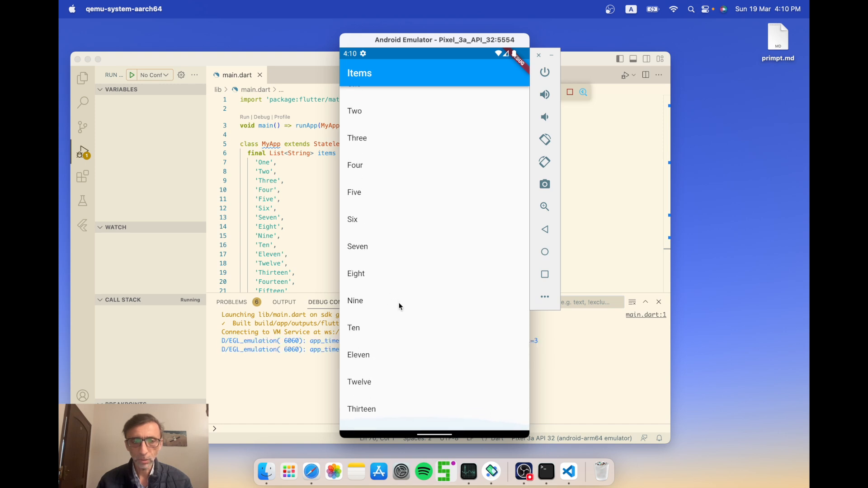
Step: Open the detail screens for Three and Two on Android, returning to Items each time
scroll("down", 3)
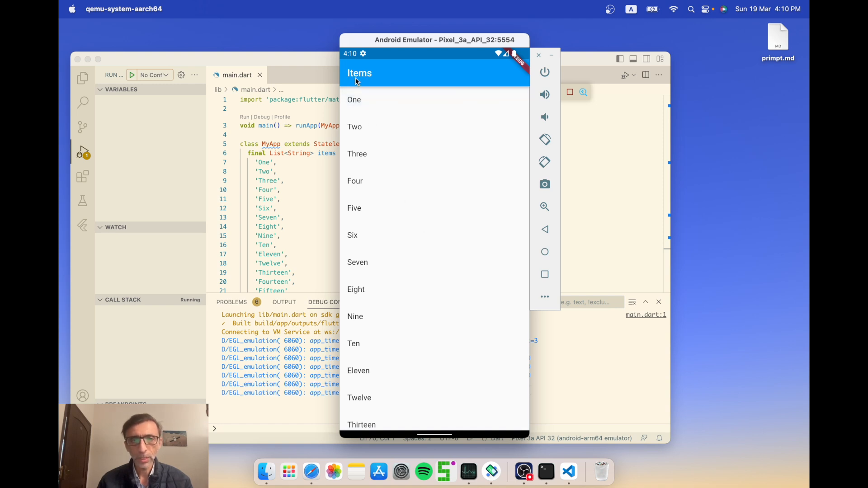
mouse_move(364, 167)
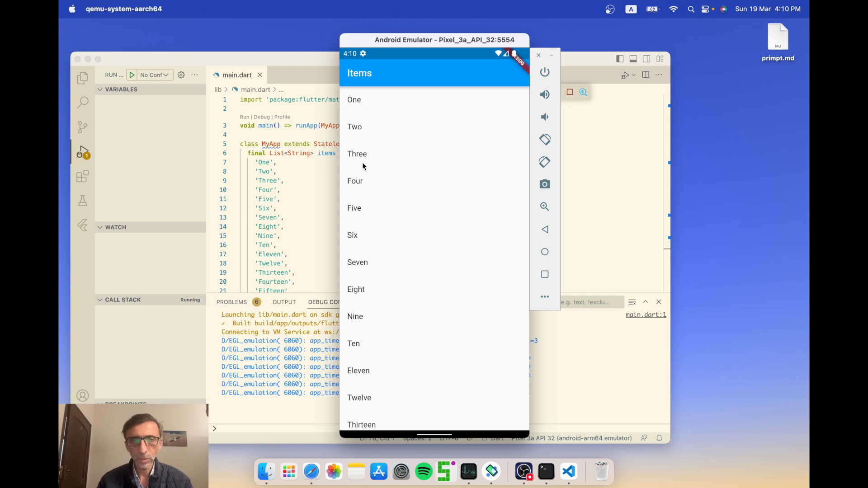
mouse_move(370, 252)
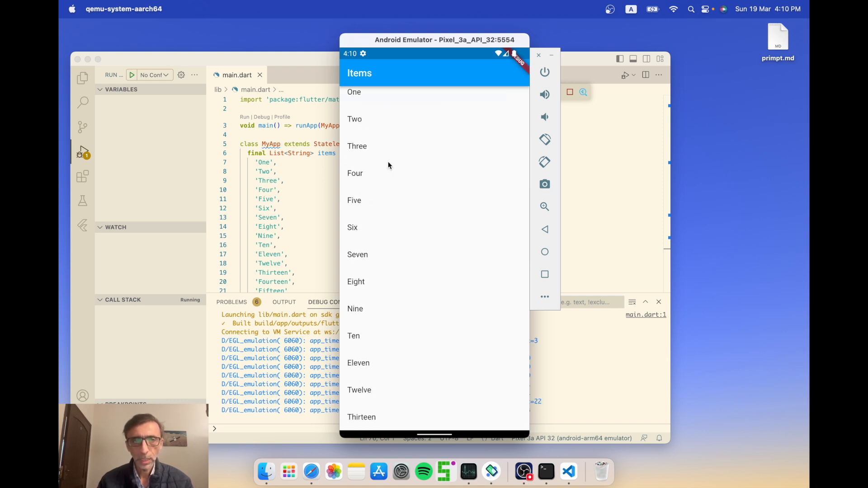
left_click(357, 146)
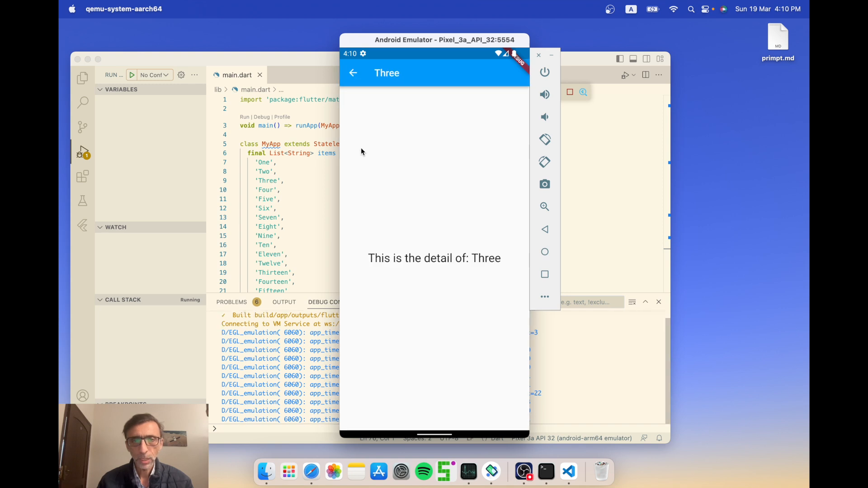
mouse_move(413, 269)
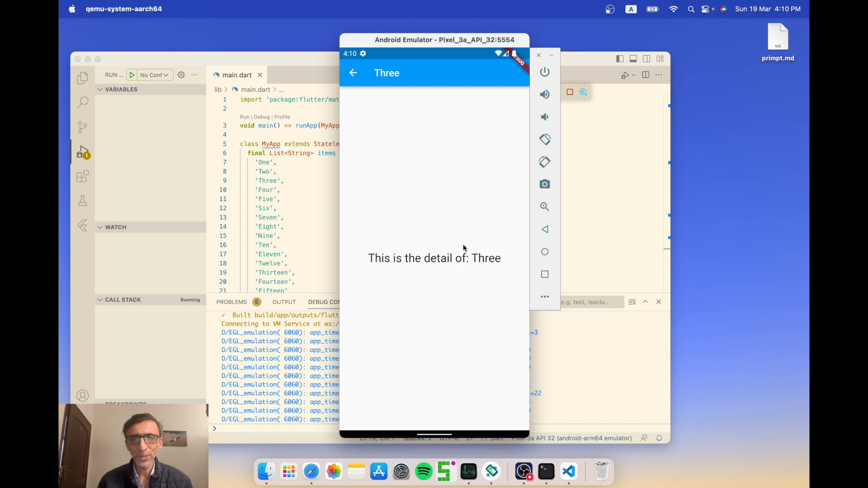
mouse_move(348, 87)
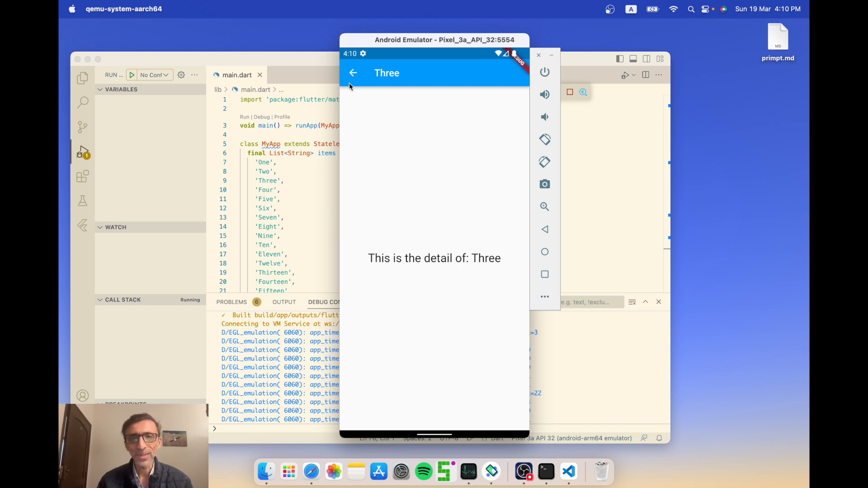
left_click(352, 72)
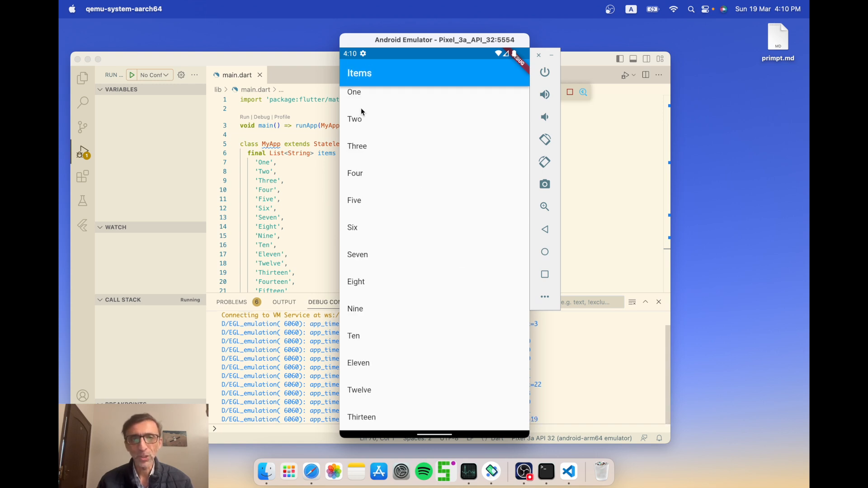
left_click(354, 119)
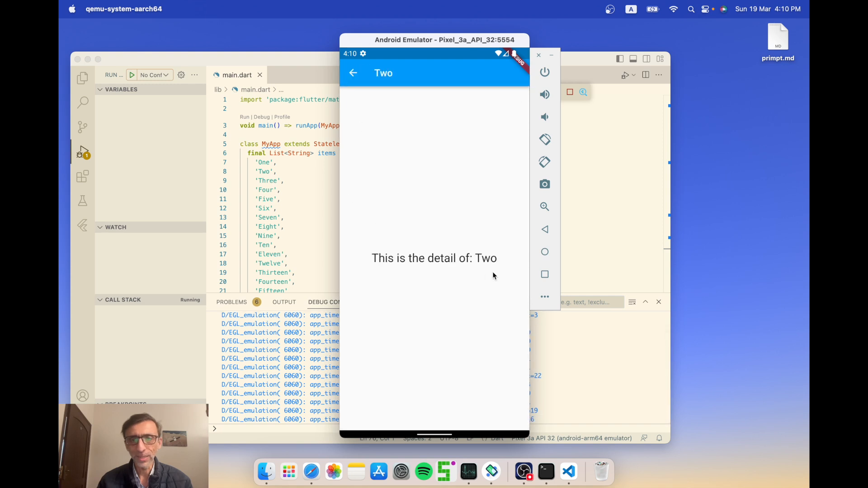
left_click(352, 73)
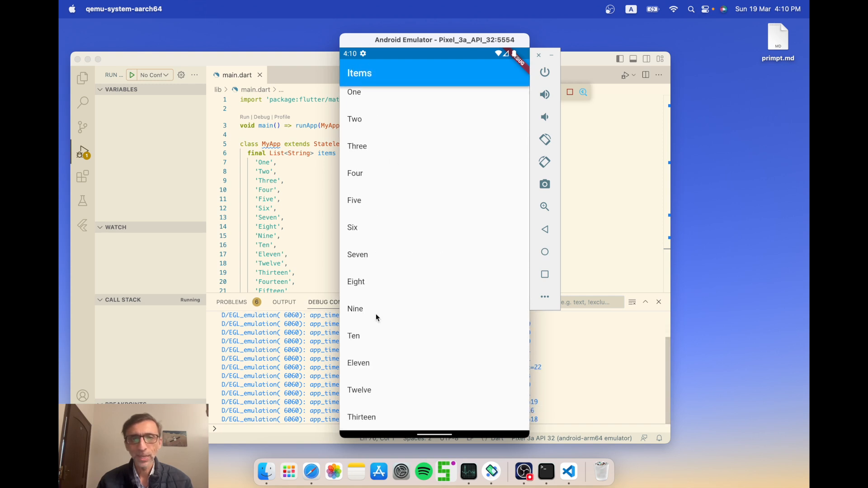
Step: Open the detail screen for Ten and return to the Items list
left_click(353, 335)
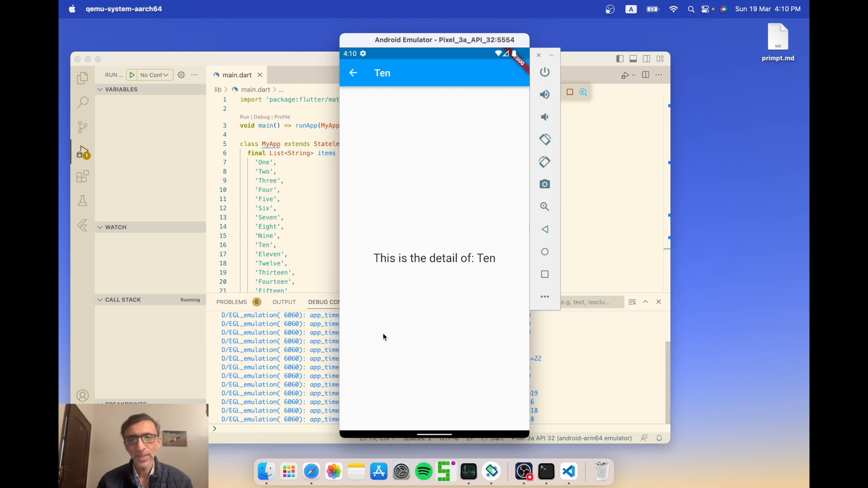
left_click(353, 72)
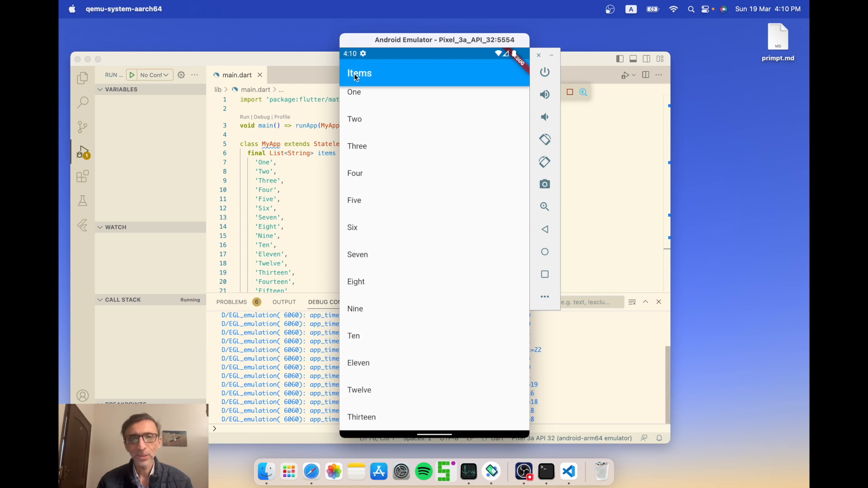
mouse_move(403, 325)
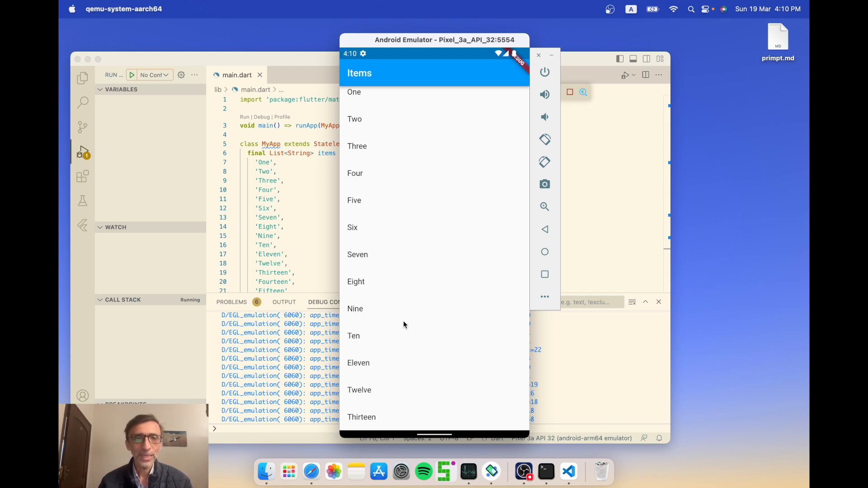
mouse_move(398, 343)
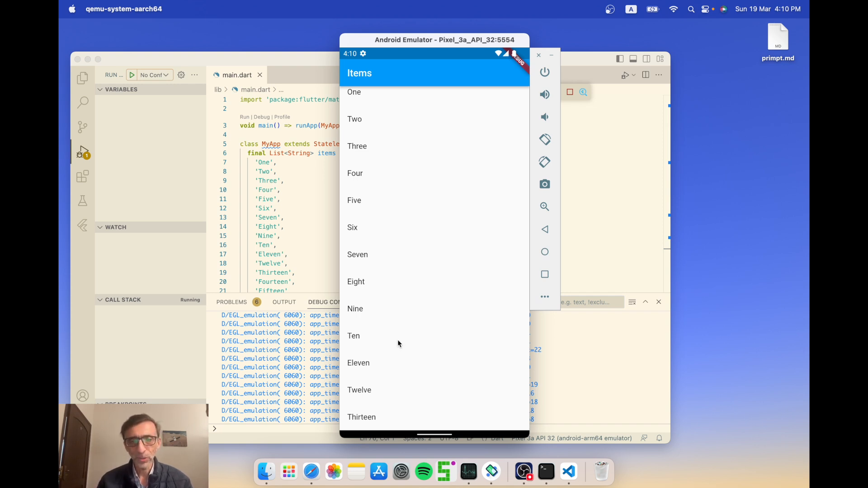
scroll("down", 3)
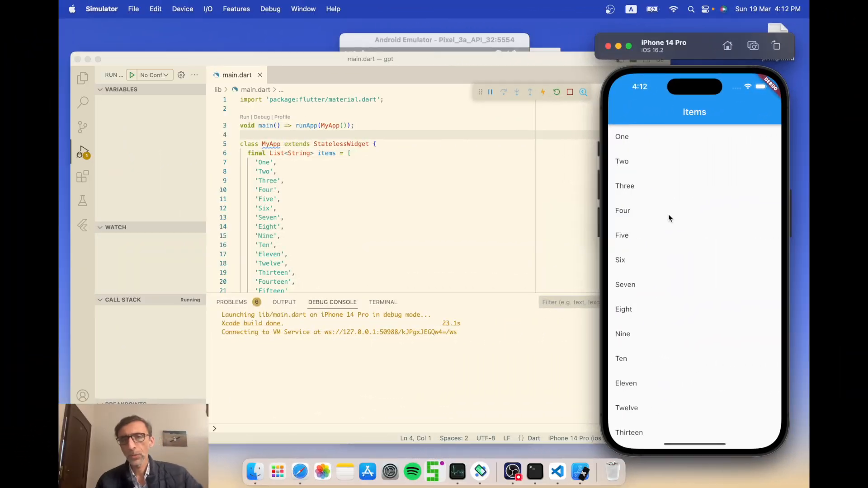
Step: Scroll the iPhone Items list, open Six's detail screen and go back
scroll("down", 3)
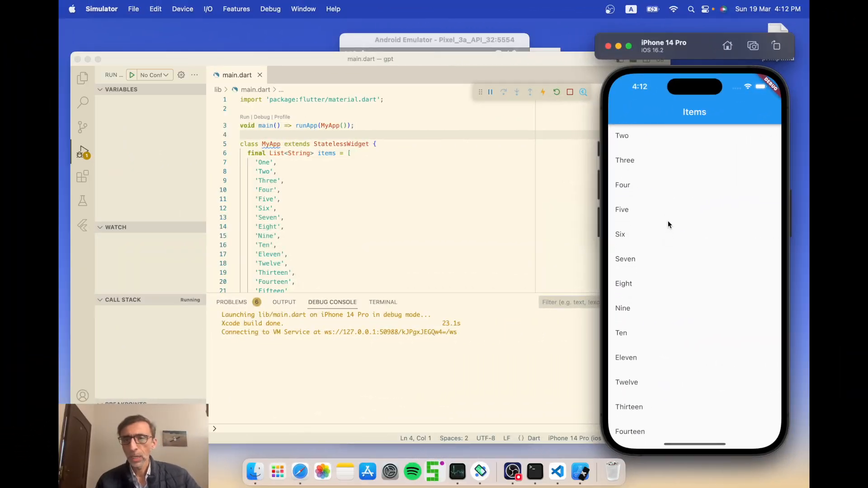
scroll("down", 3)
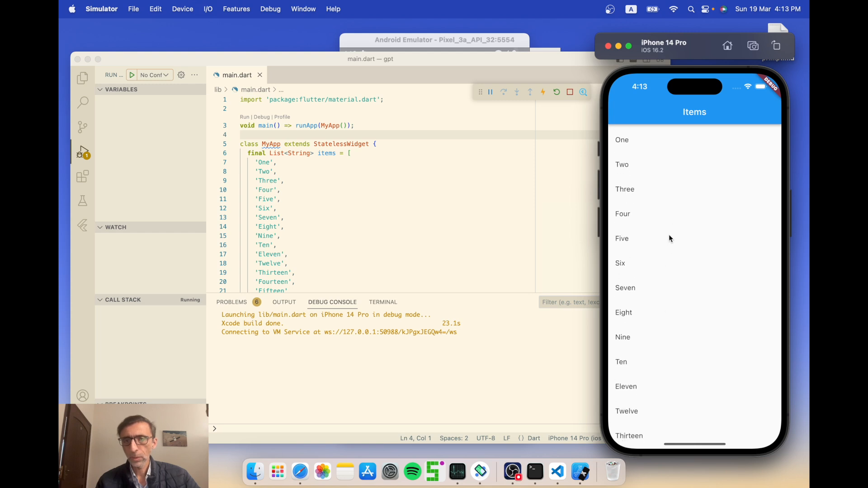
scroll("down", 3)
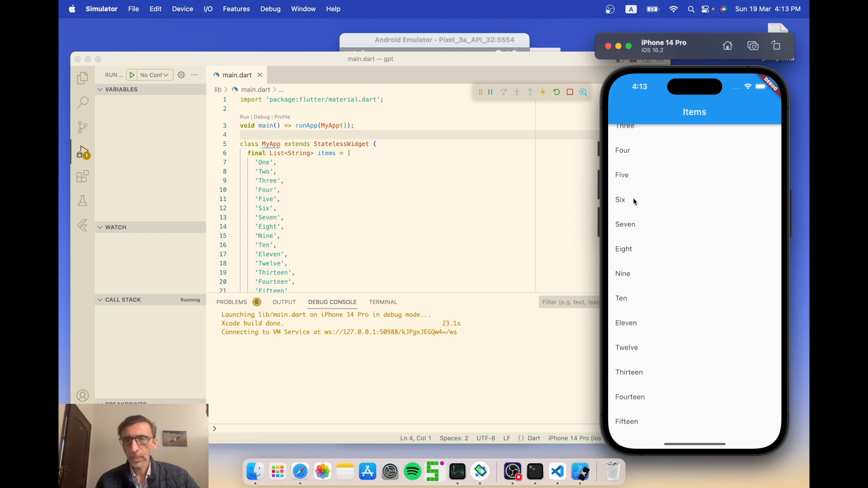
left_click(620, 200)
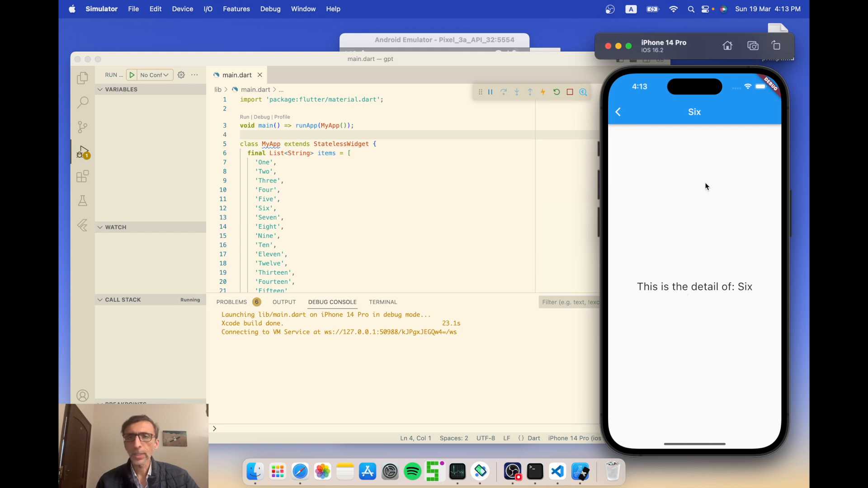
left_click(617, 111)
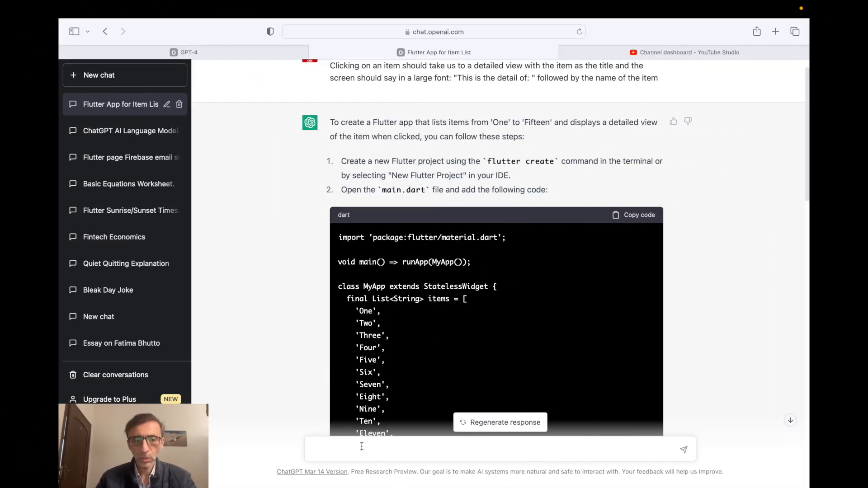
Step: Ask ChatGPT to add a red line divider between the list items
type("add a red line divi")
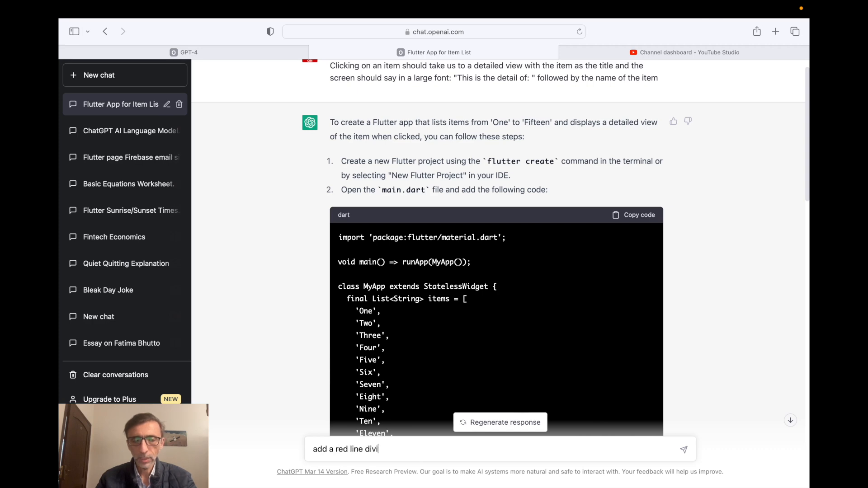
type("der bwtee")
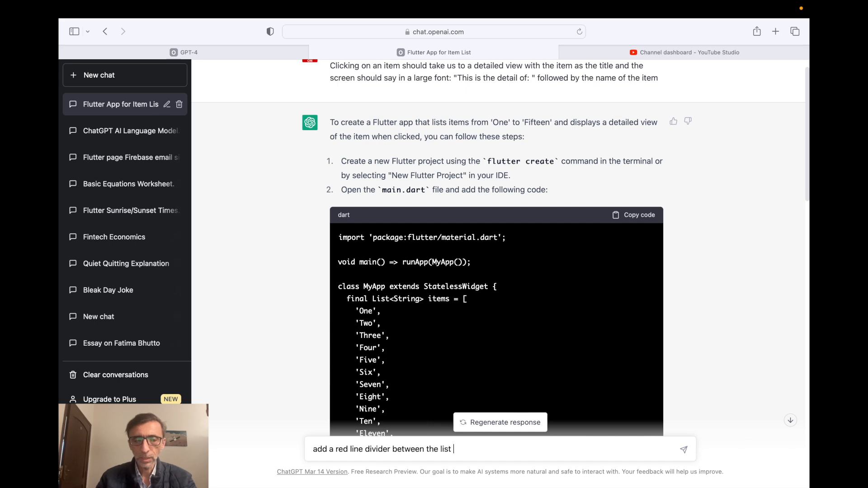
type("items")
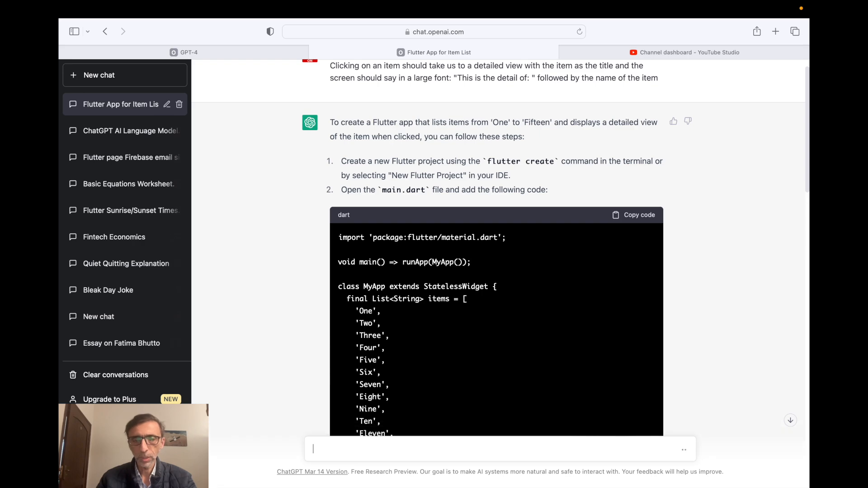
scroll("down", 3)
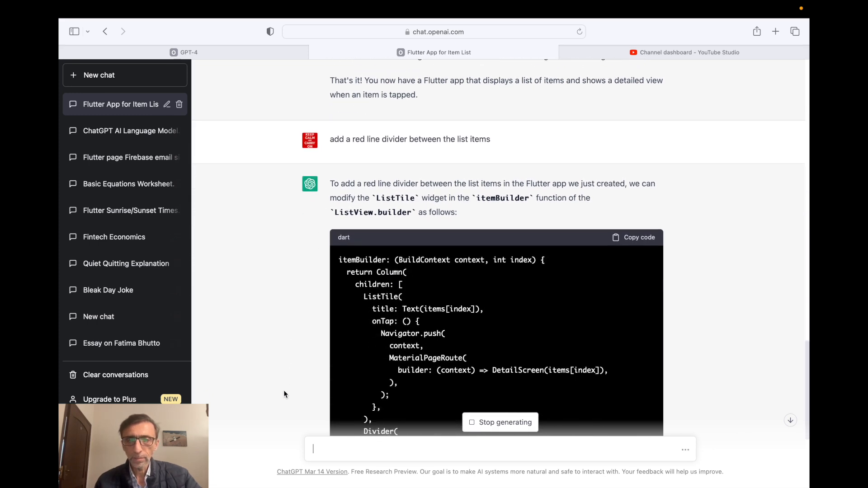
Step: Read through the reply with the Column-wrapped ListTile and red Divider snippet
scroll("down", 3)
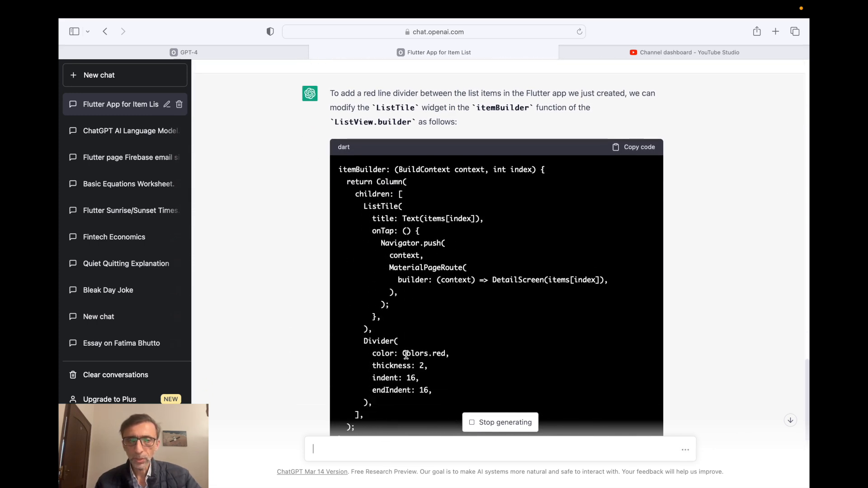
scroll("down", 3)
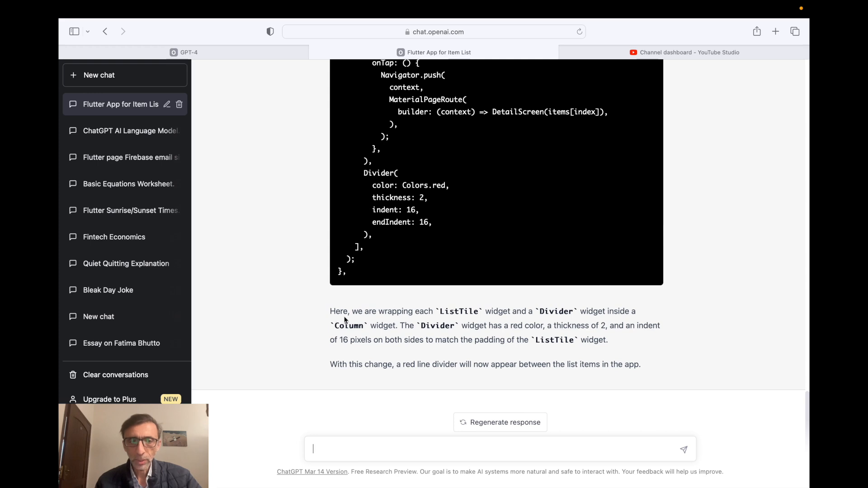
mouse_move(475, 316)
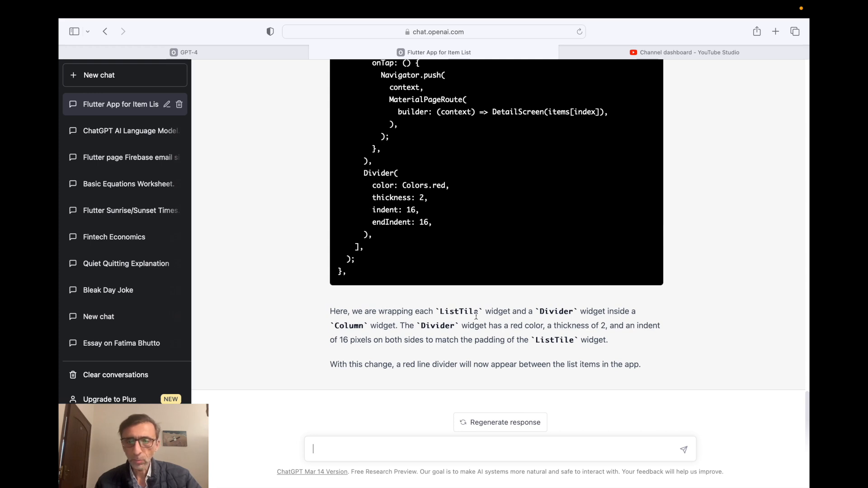
mouse_move(389, 325)
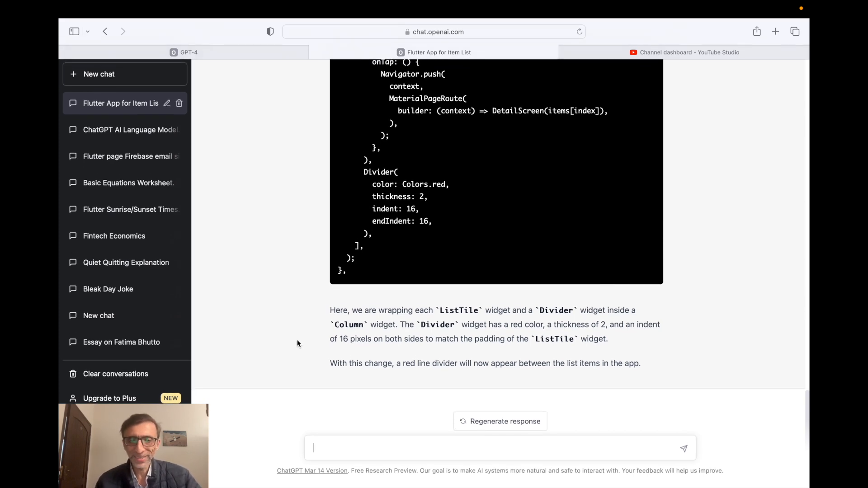
scroll("down", 3)
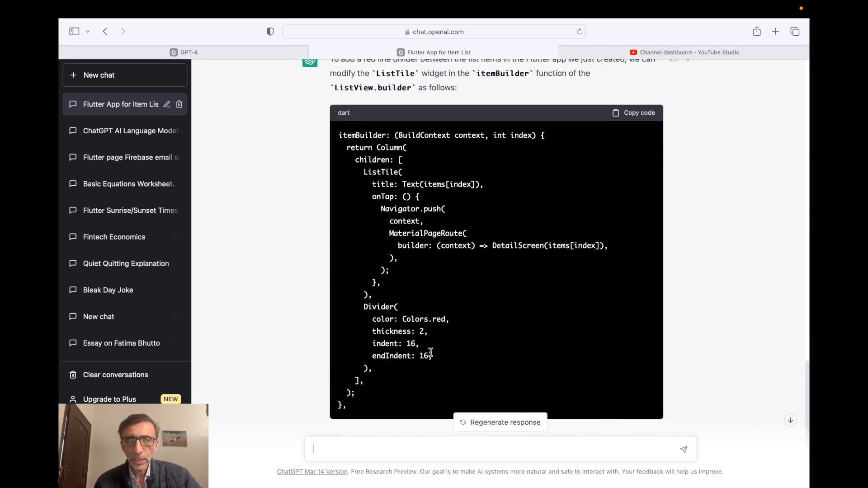
scroll("down", 3)
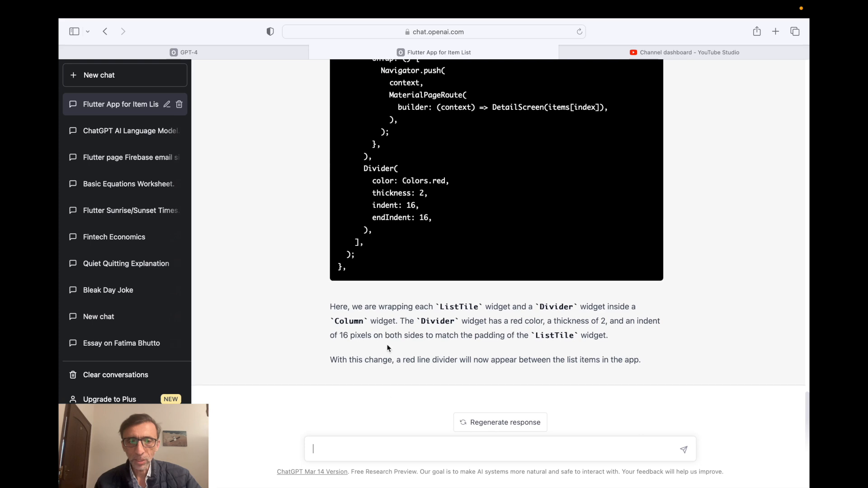
Step: Ask for the full app code with red dividers and copy the generated block
type("generate the full code")
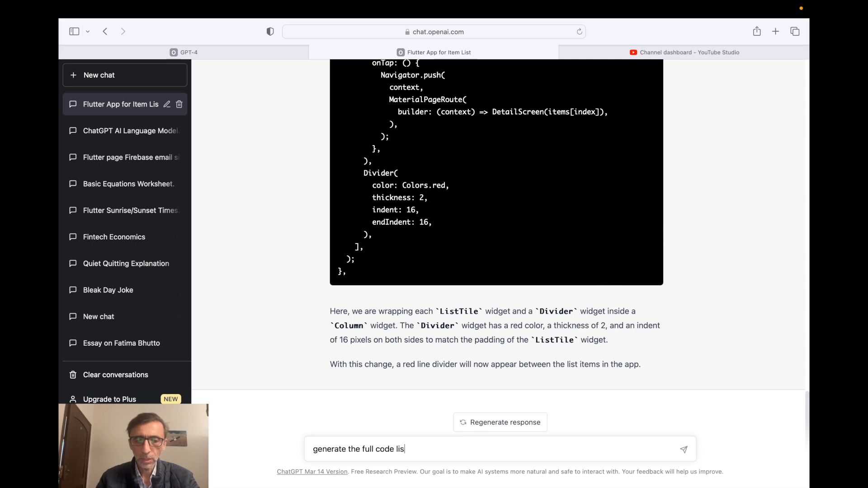
type("list for")
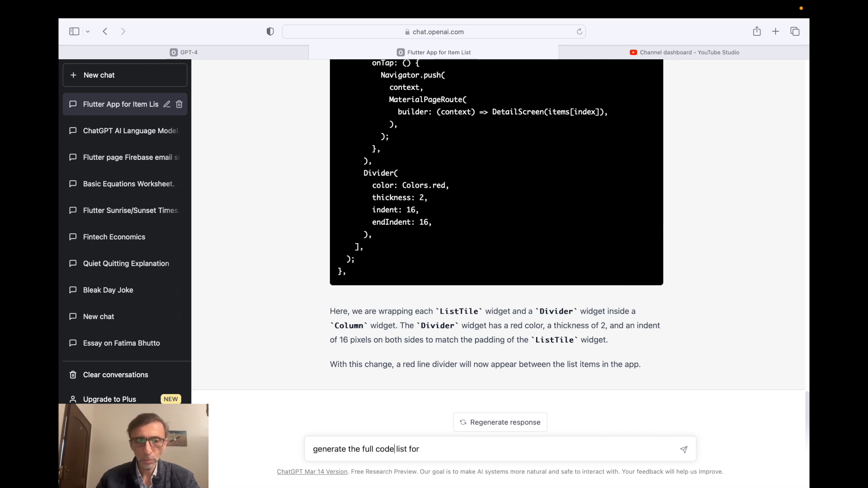
type("show")
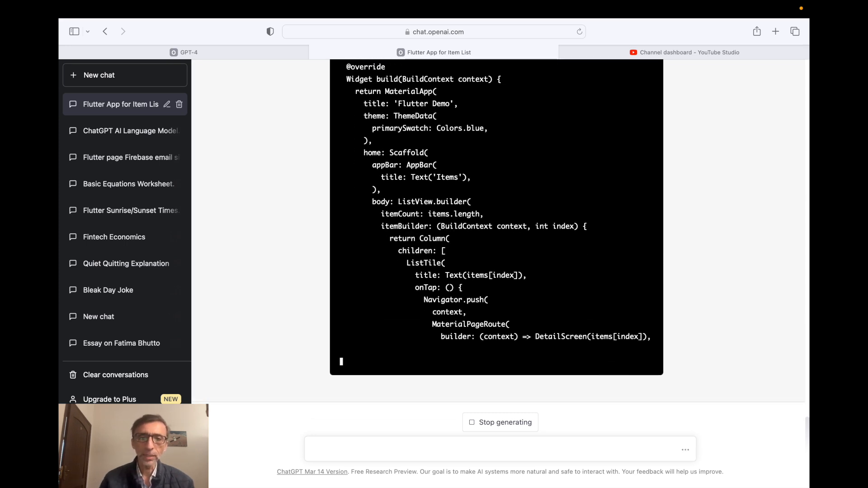
scroll("down", 3)
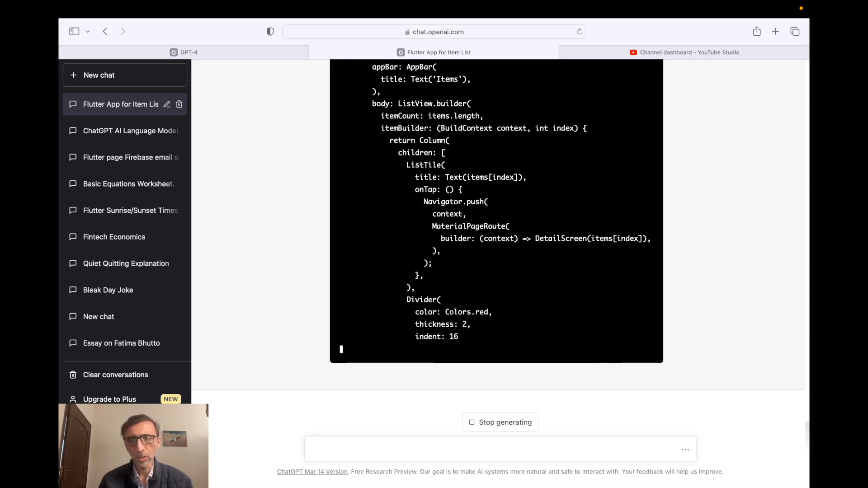
scroll("down", 3)
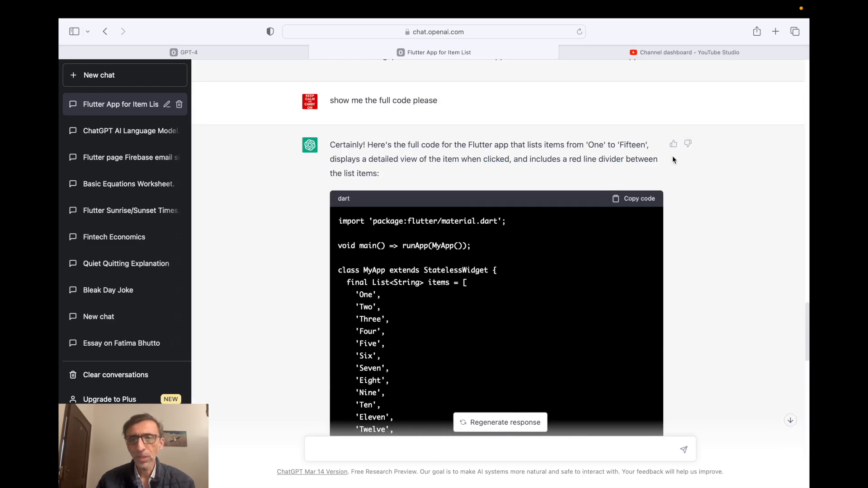
left_click(634, 198)
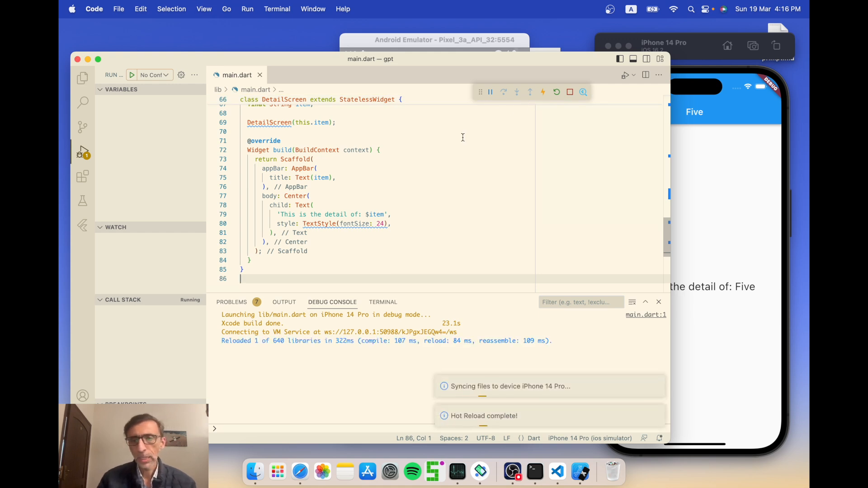
Step: Hot restart the app so the iPhone simulator shows red dividers between items
left_click(558, 92)
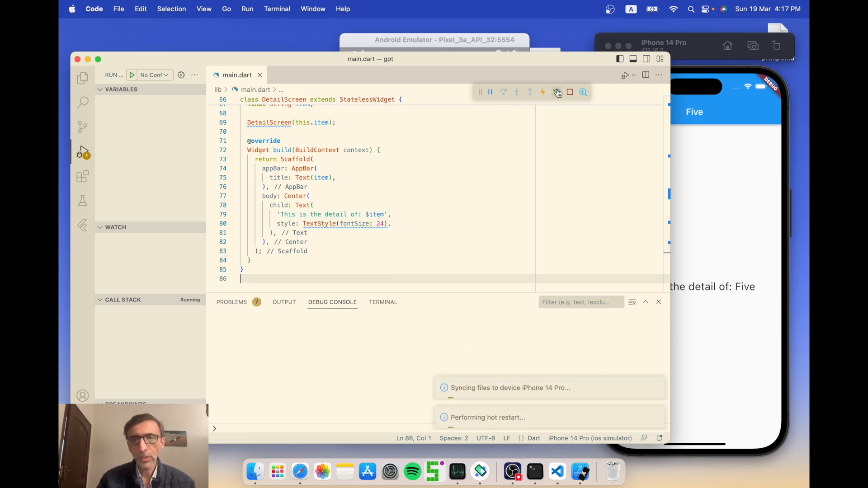
left_click(557, 91)
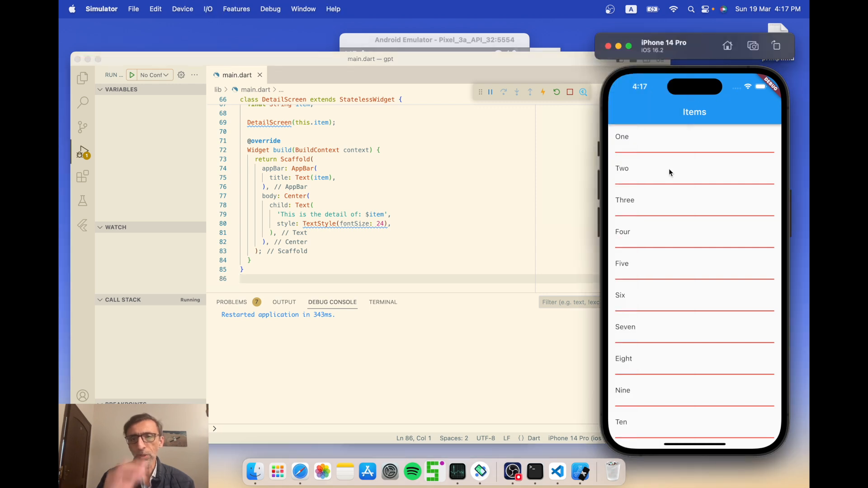
scroll("down", 3)
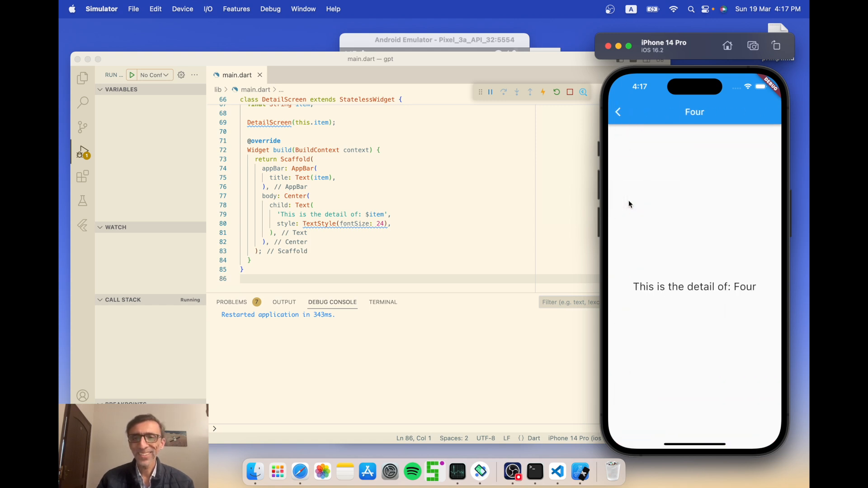
left_click(618, 112)
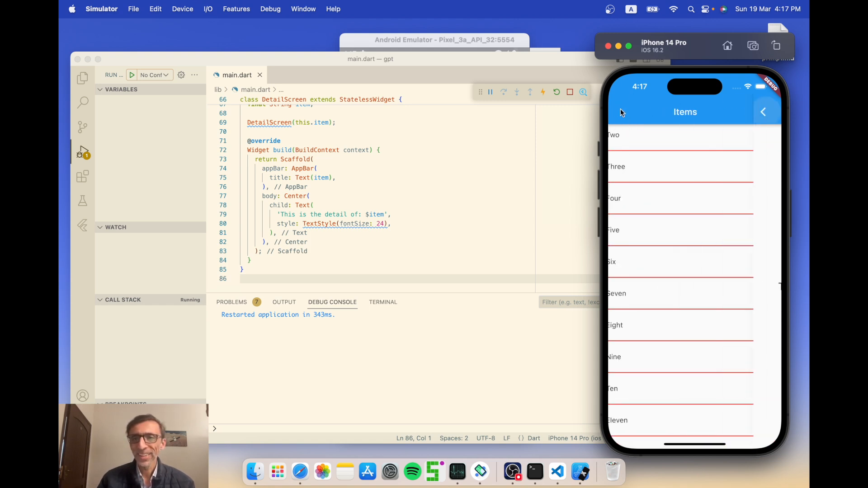